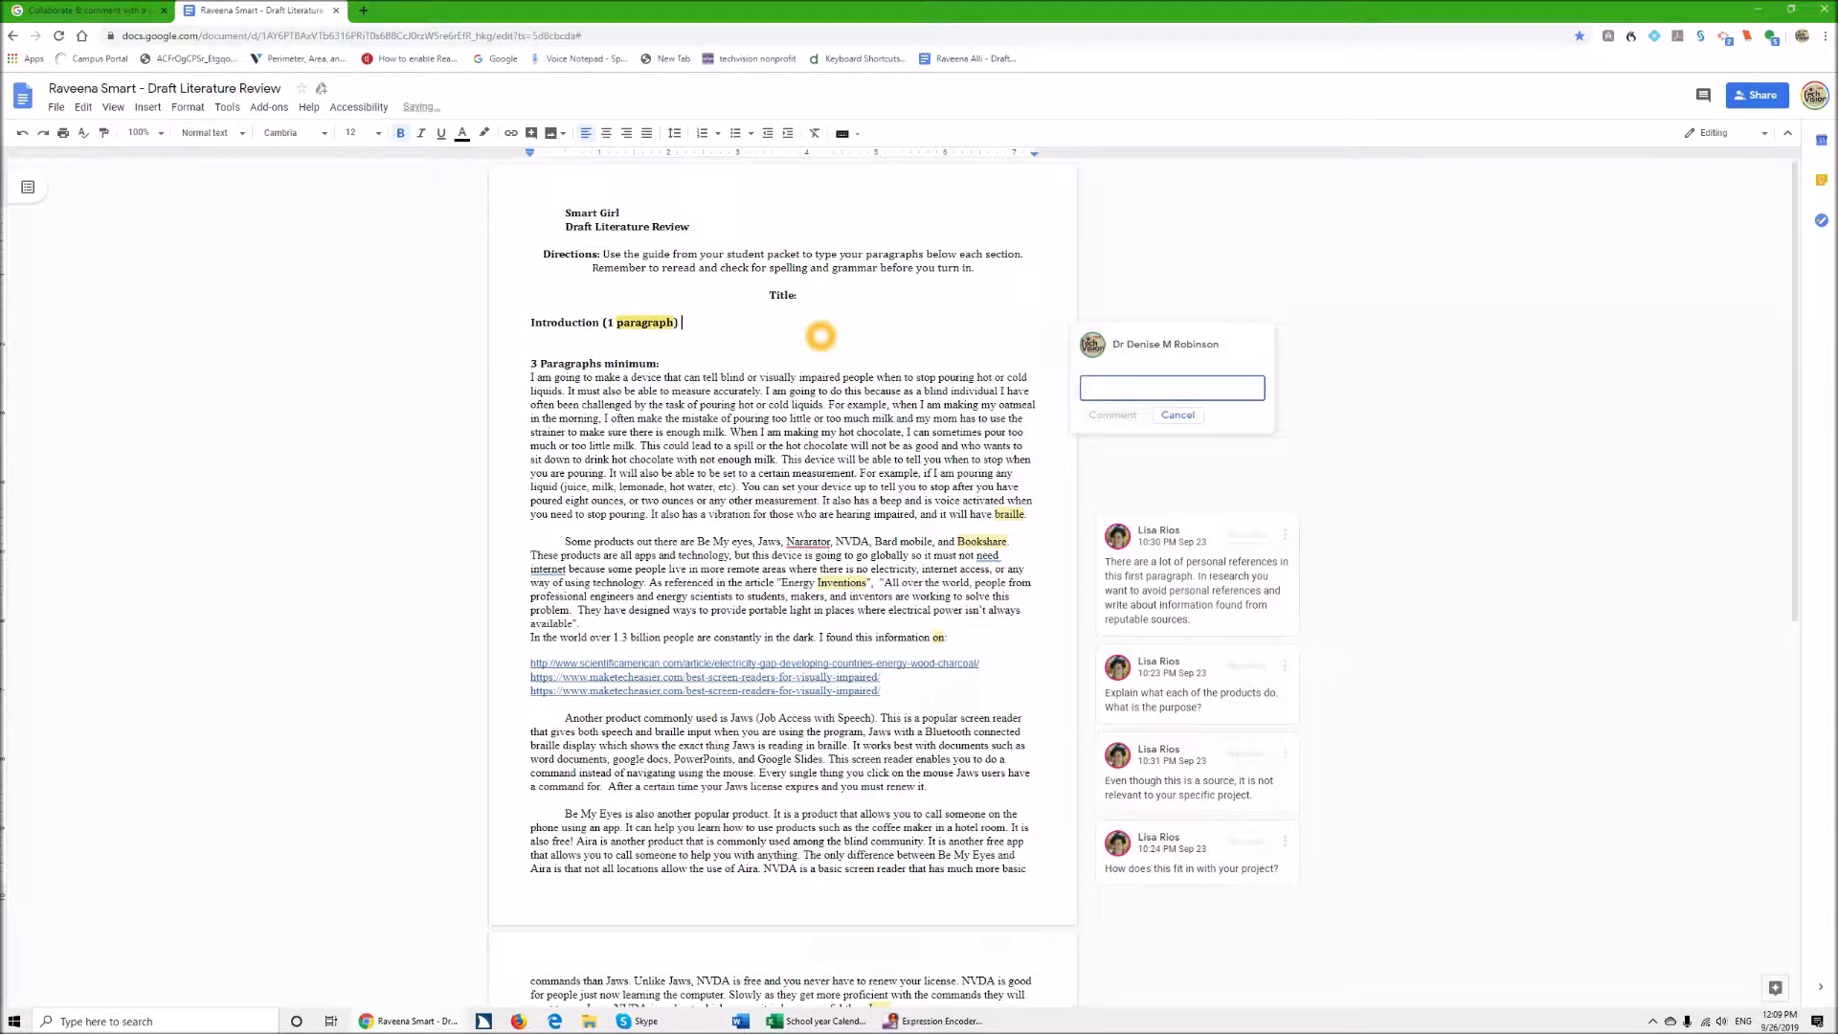
Comment 'Great job' on the Introduction heading word.
text(Great job)
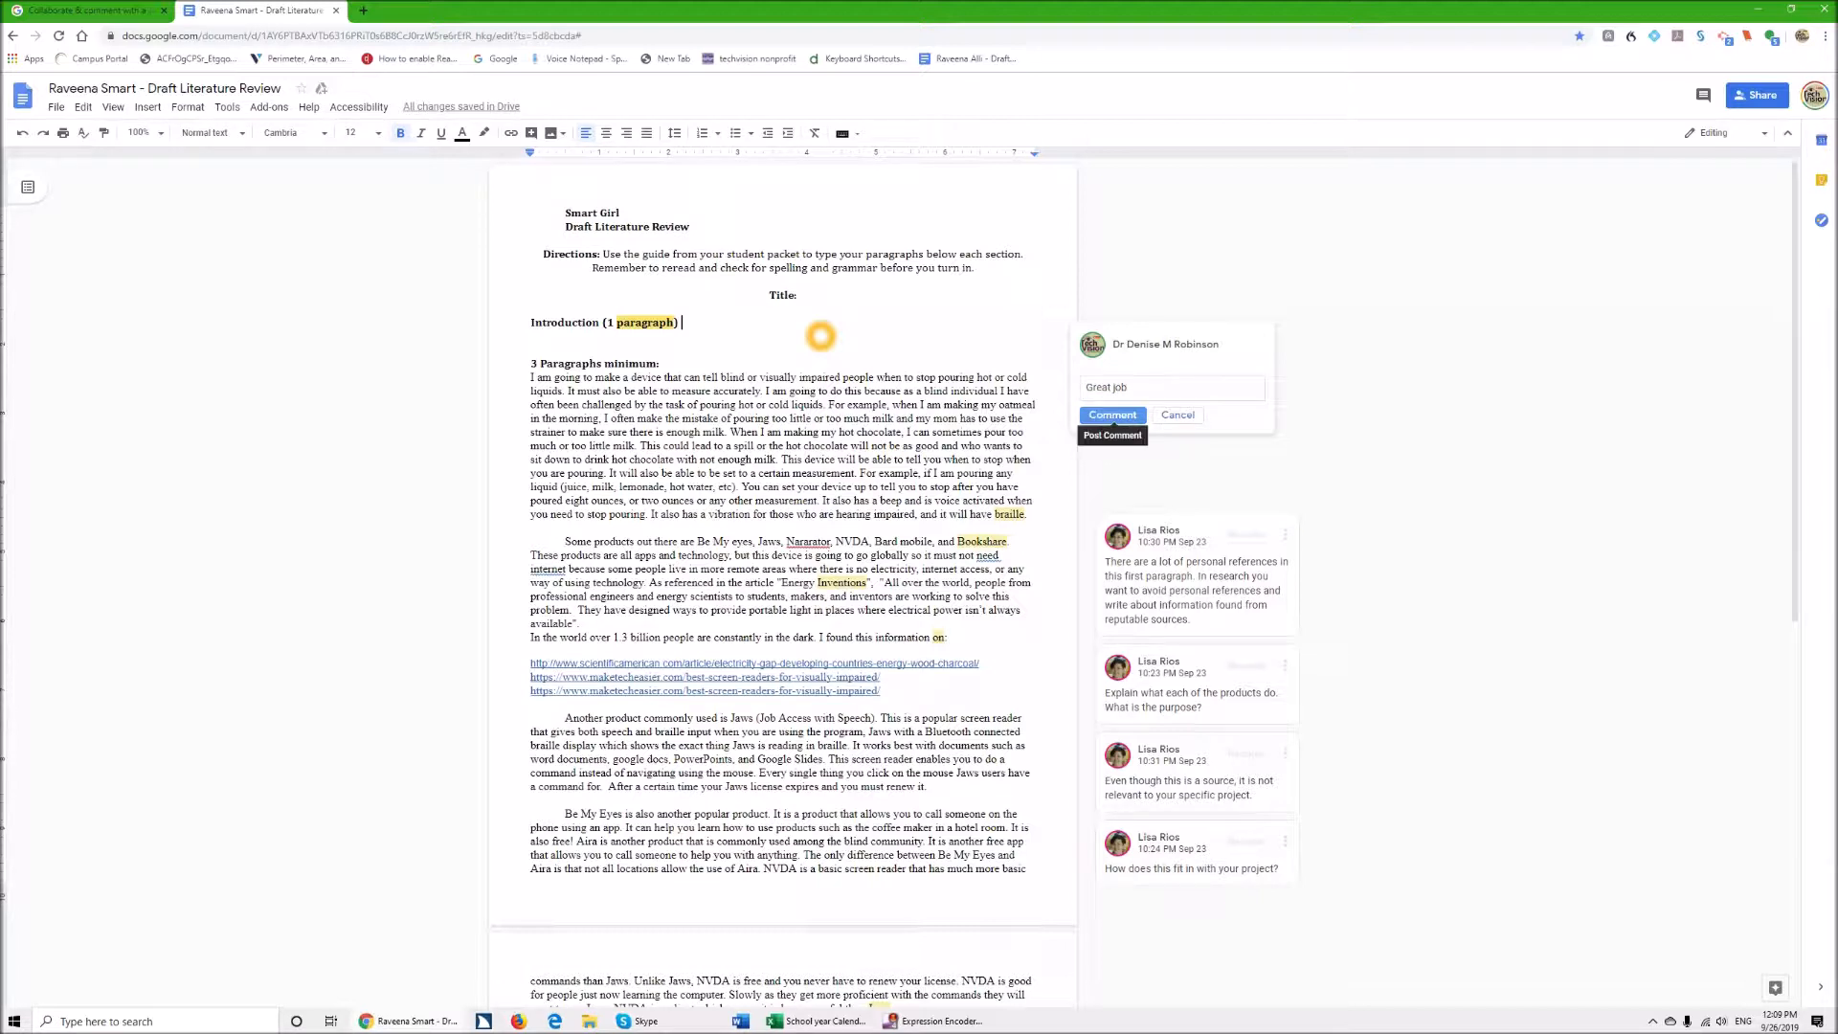
click(1111, 413)
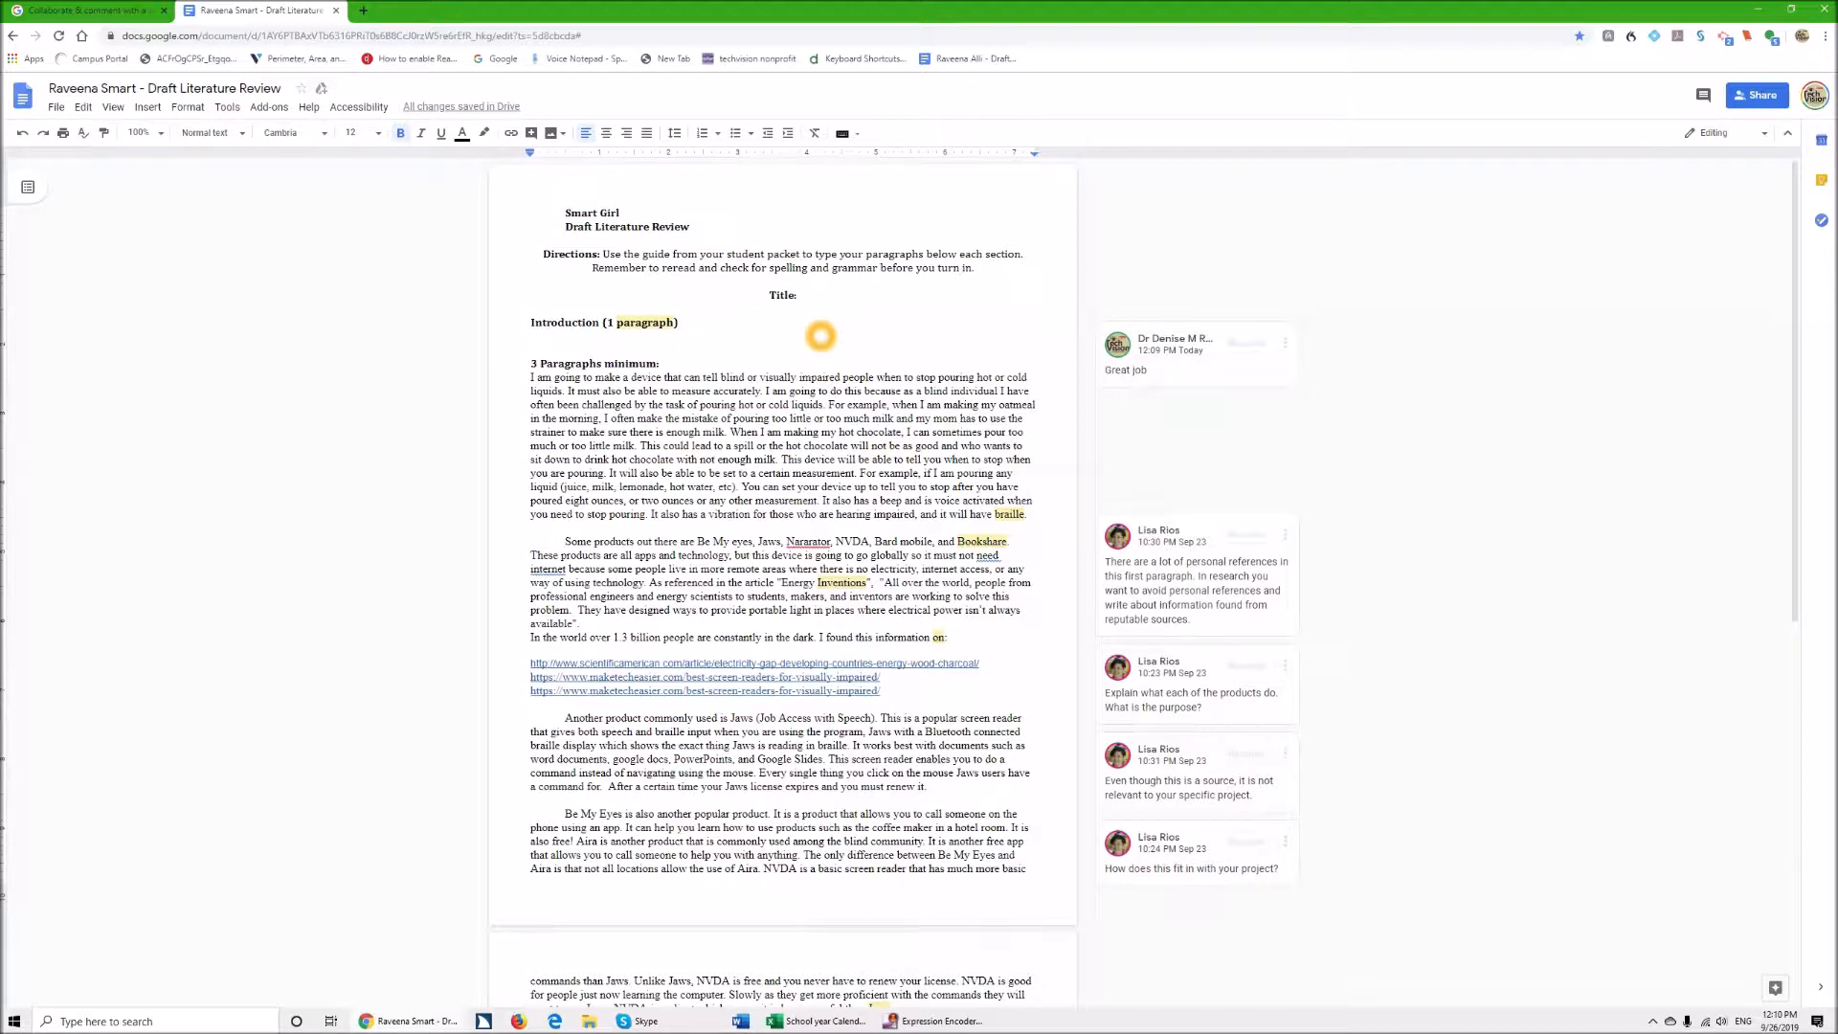
Search Help for 'braille' and open the Accessibility settings.
click(308, 106)
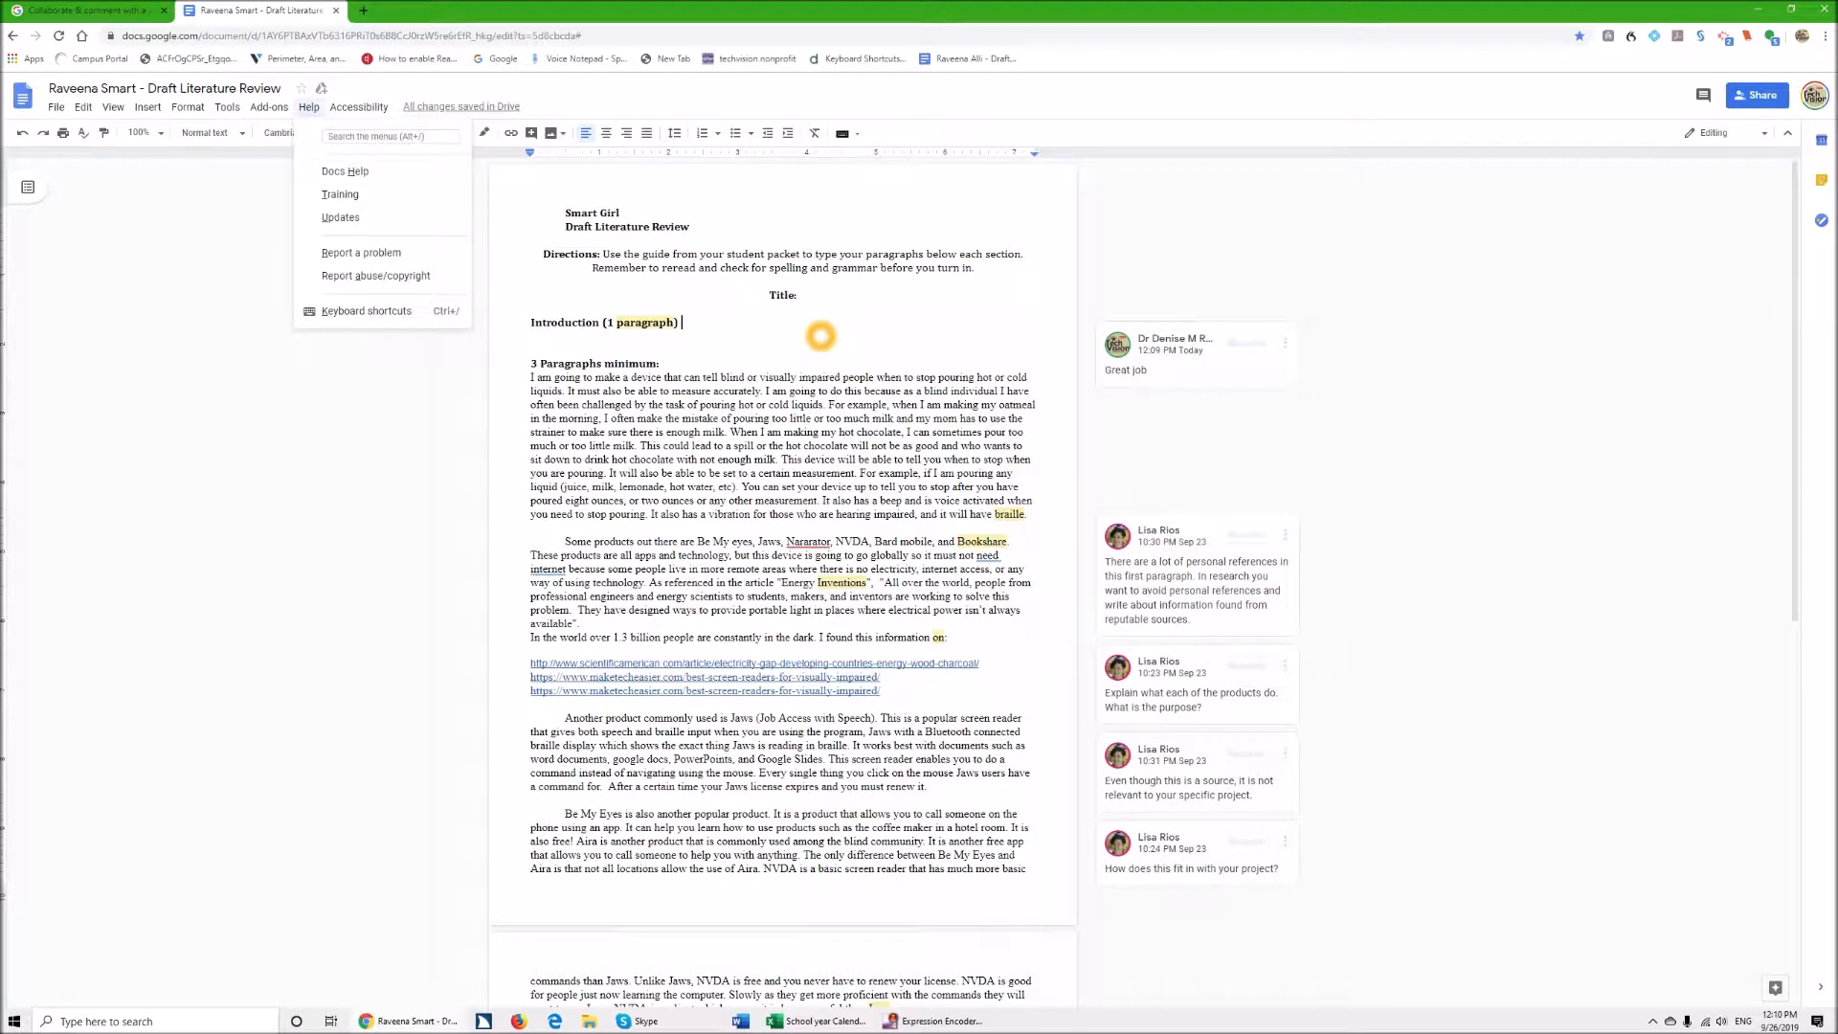
text(braille)
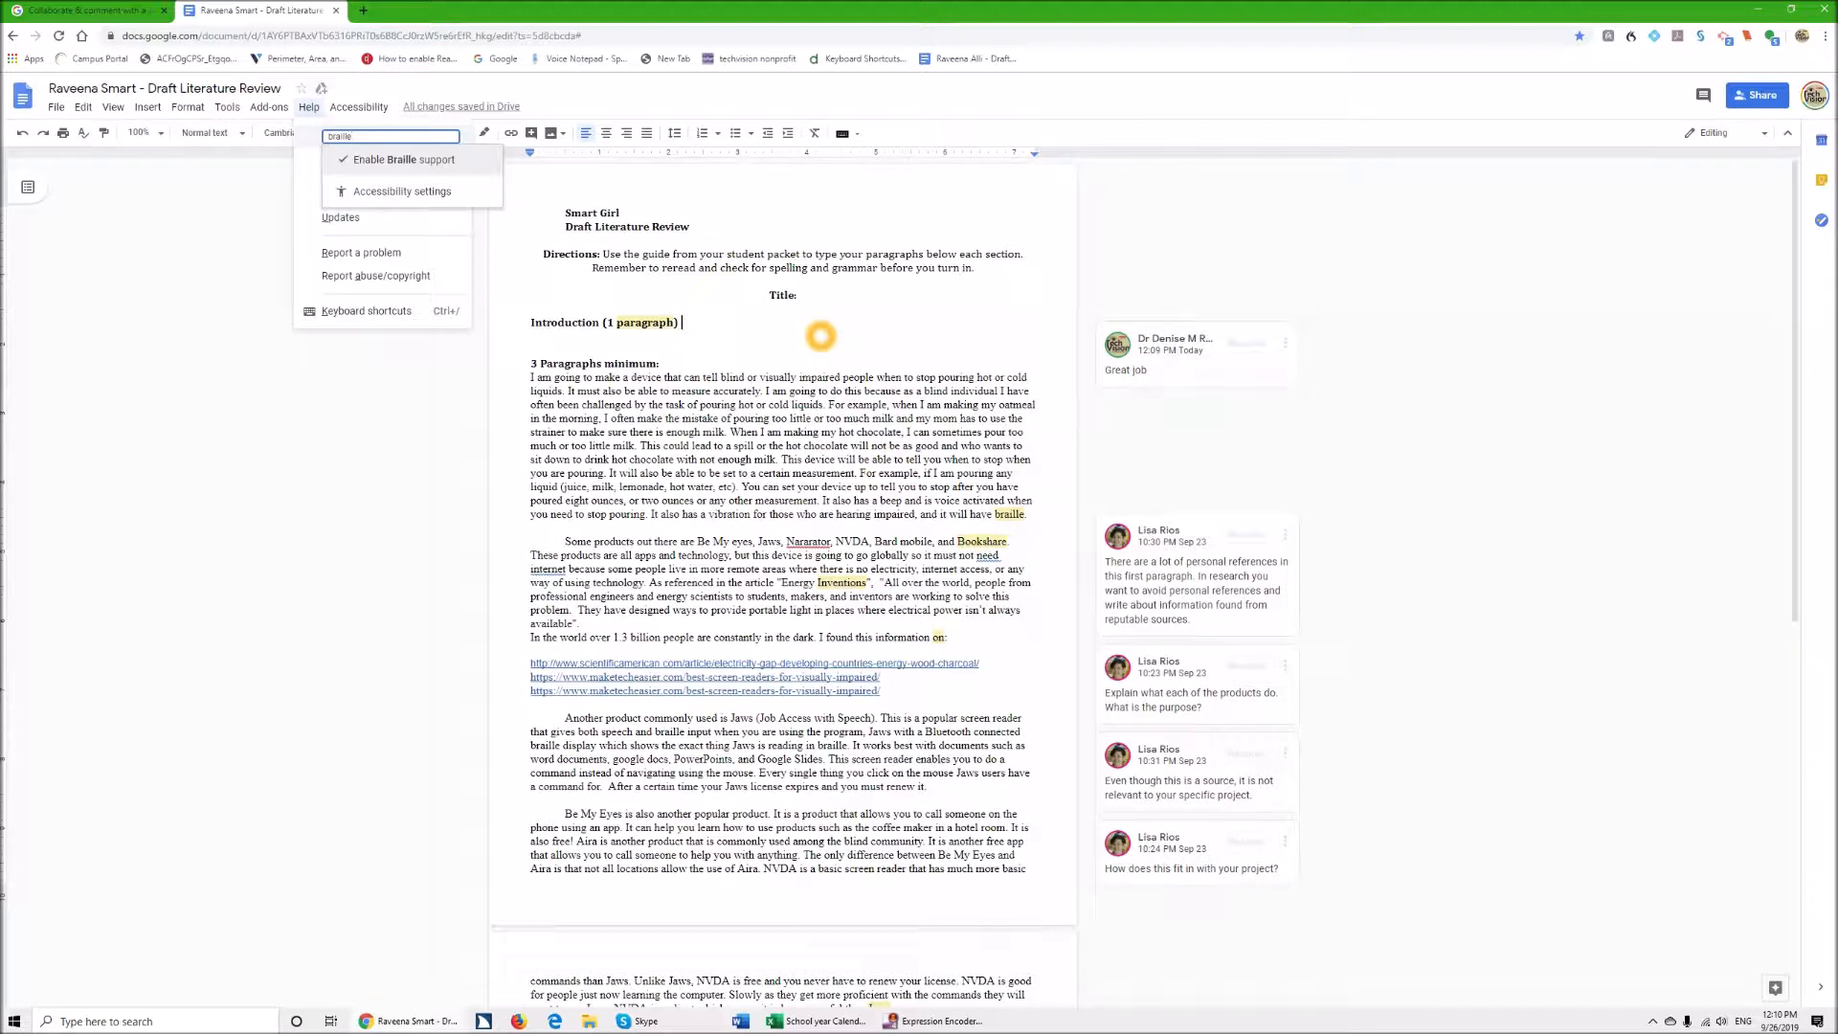
mouse_move(402, 191)
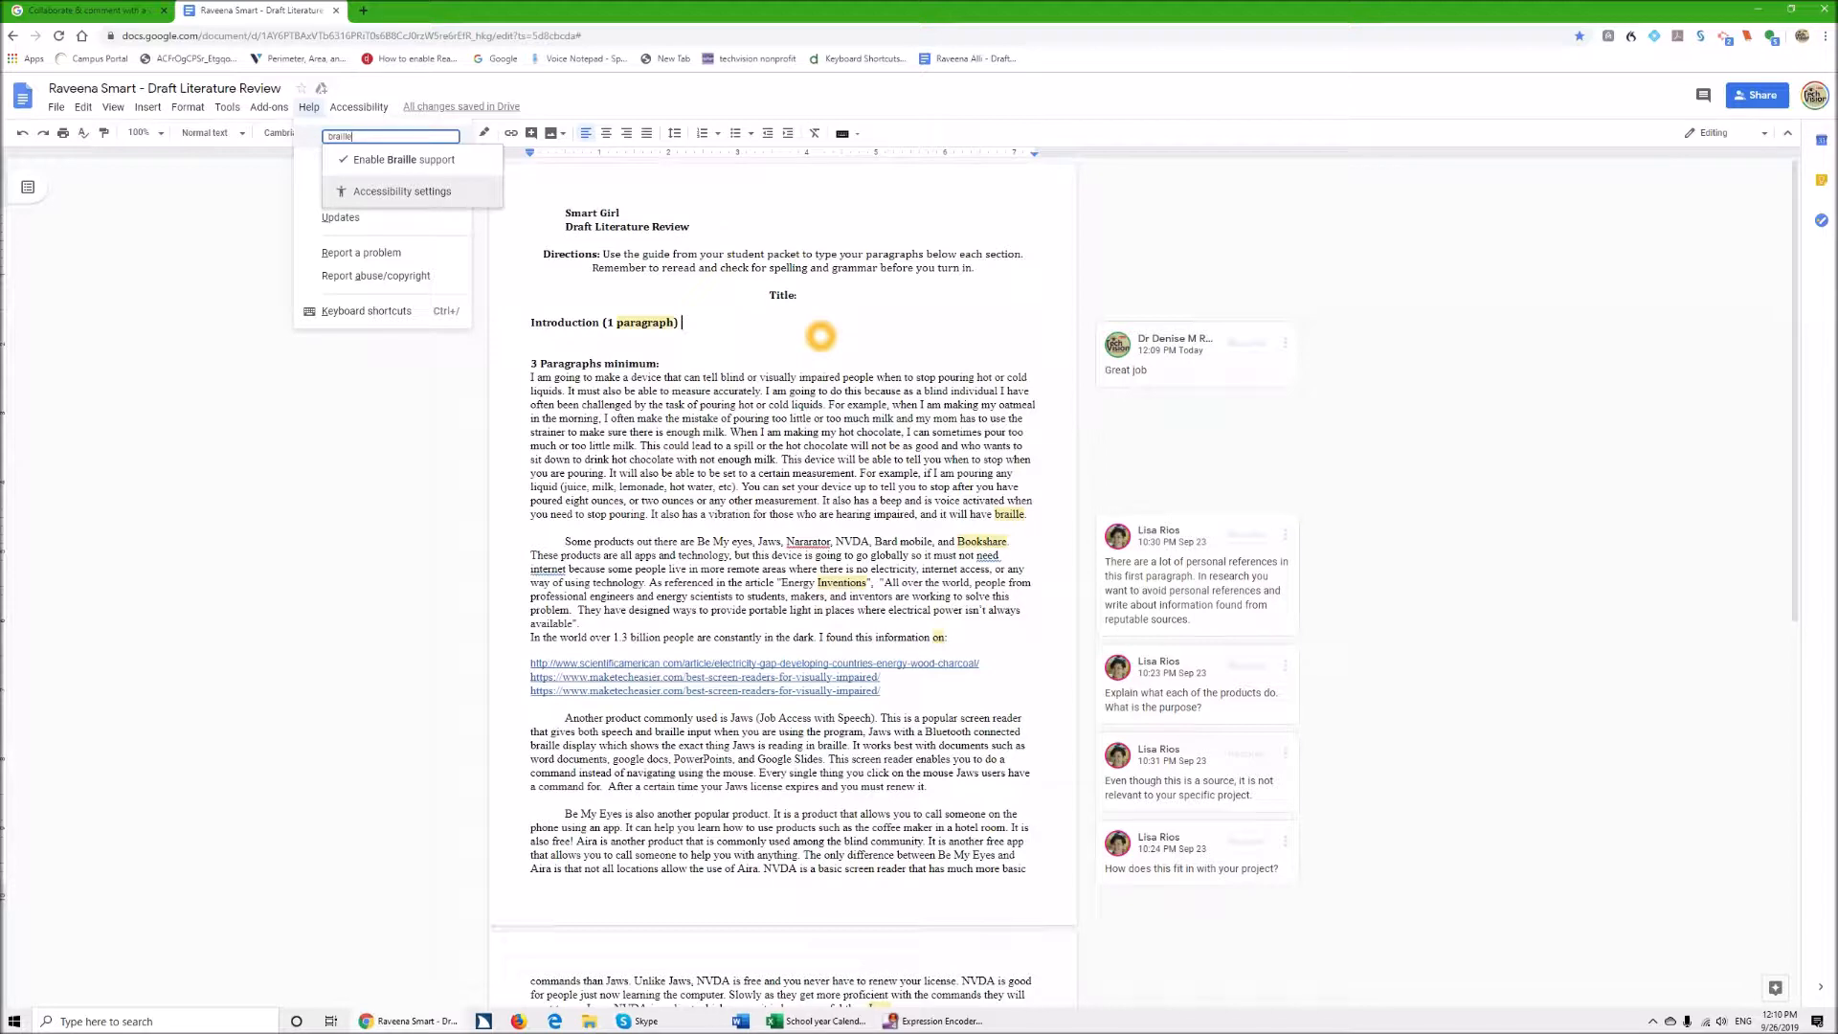
click(402, 191)
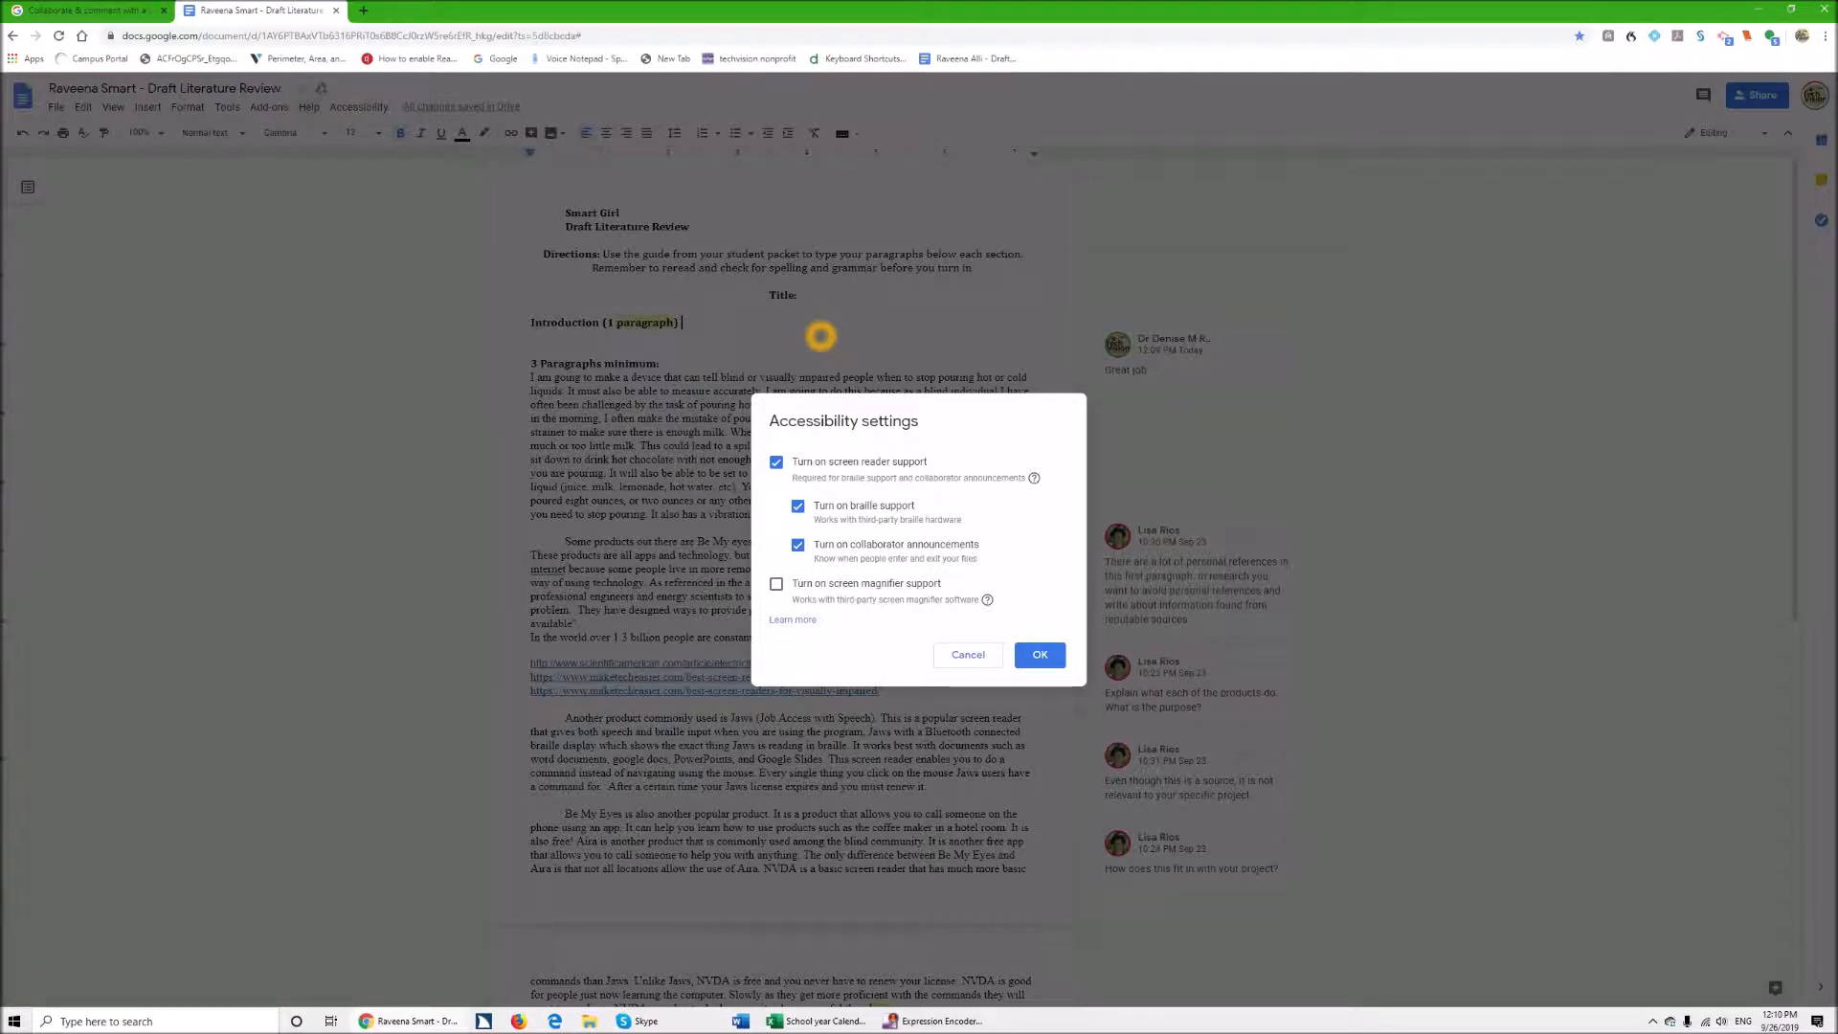
Confirm accessibility settings with screen reader and braille on, then view comment history.
click(1039, 654)
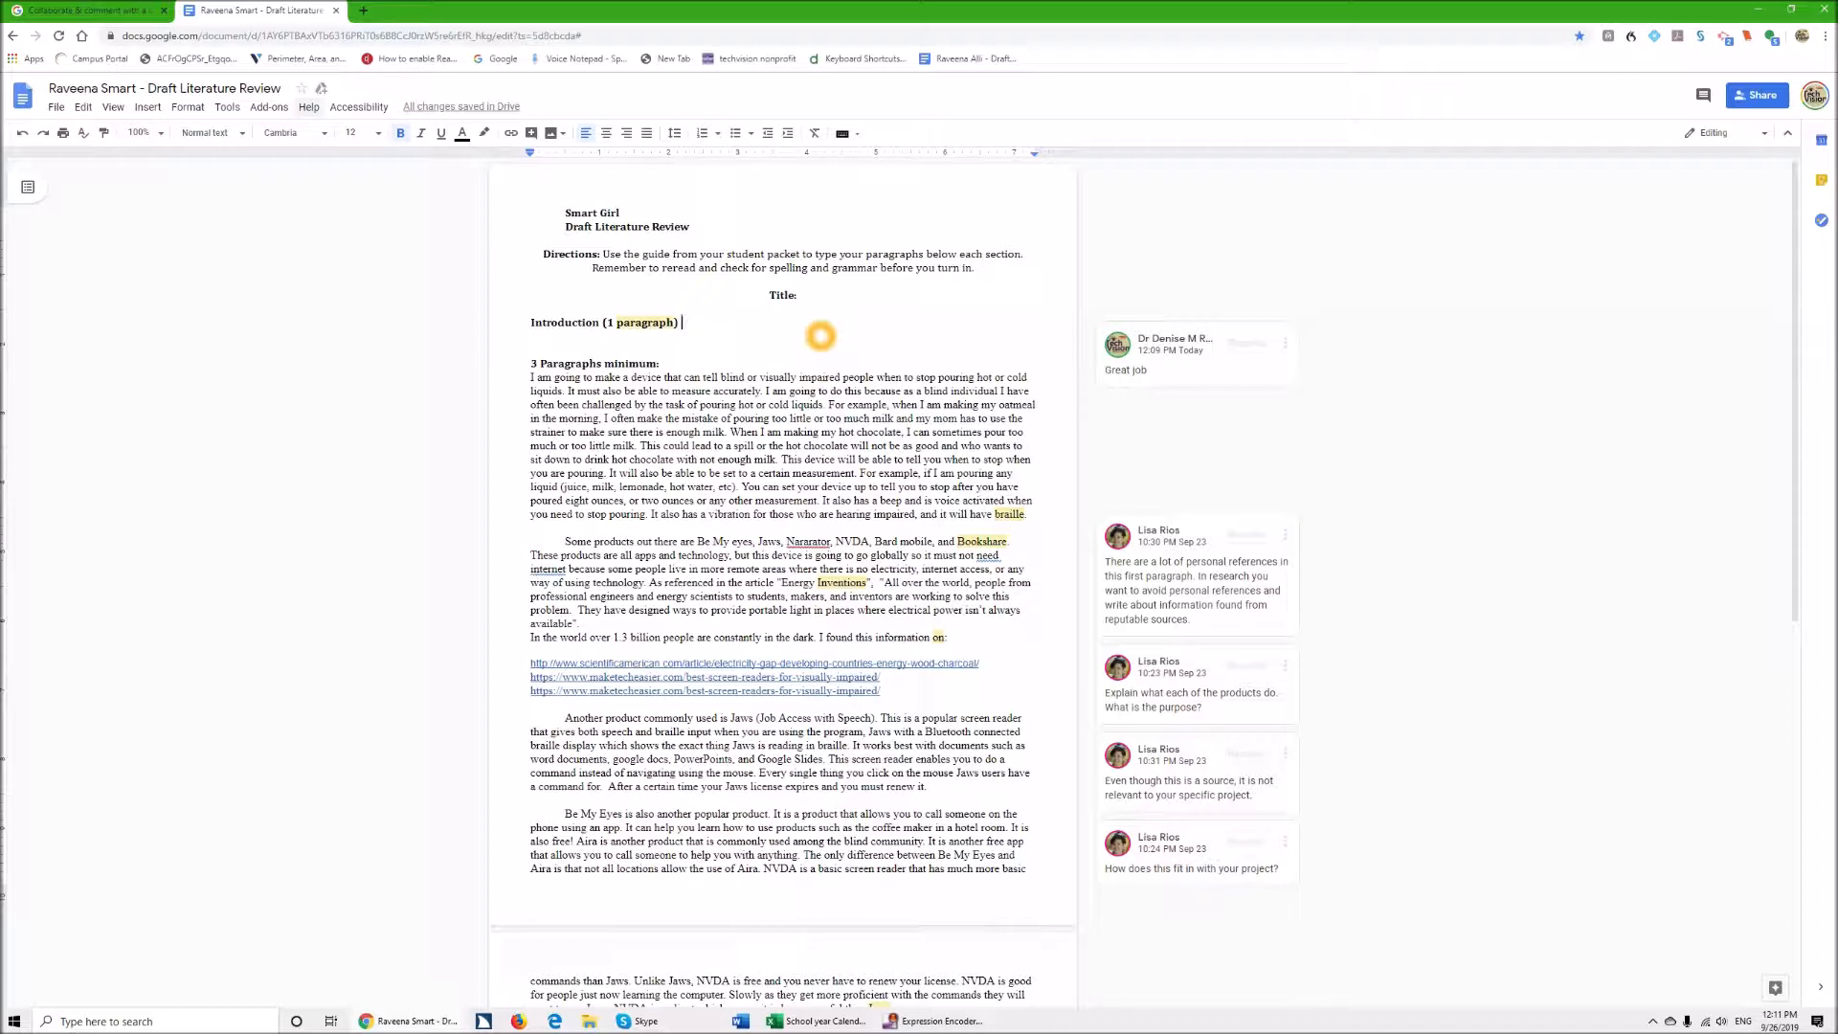
click(1703, 95)
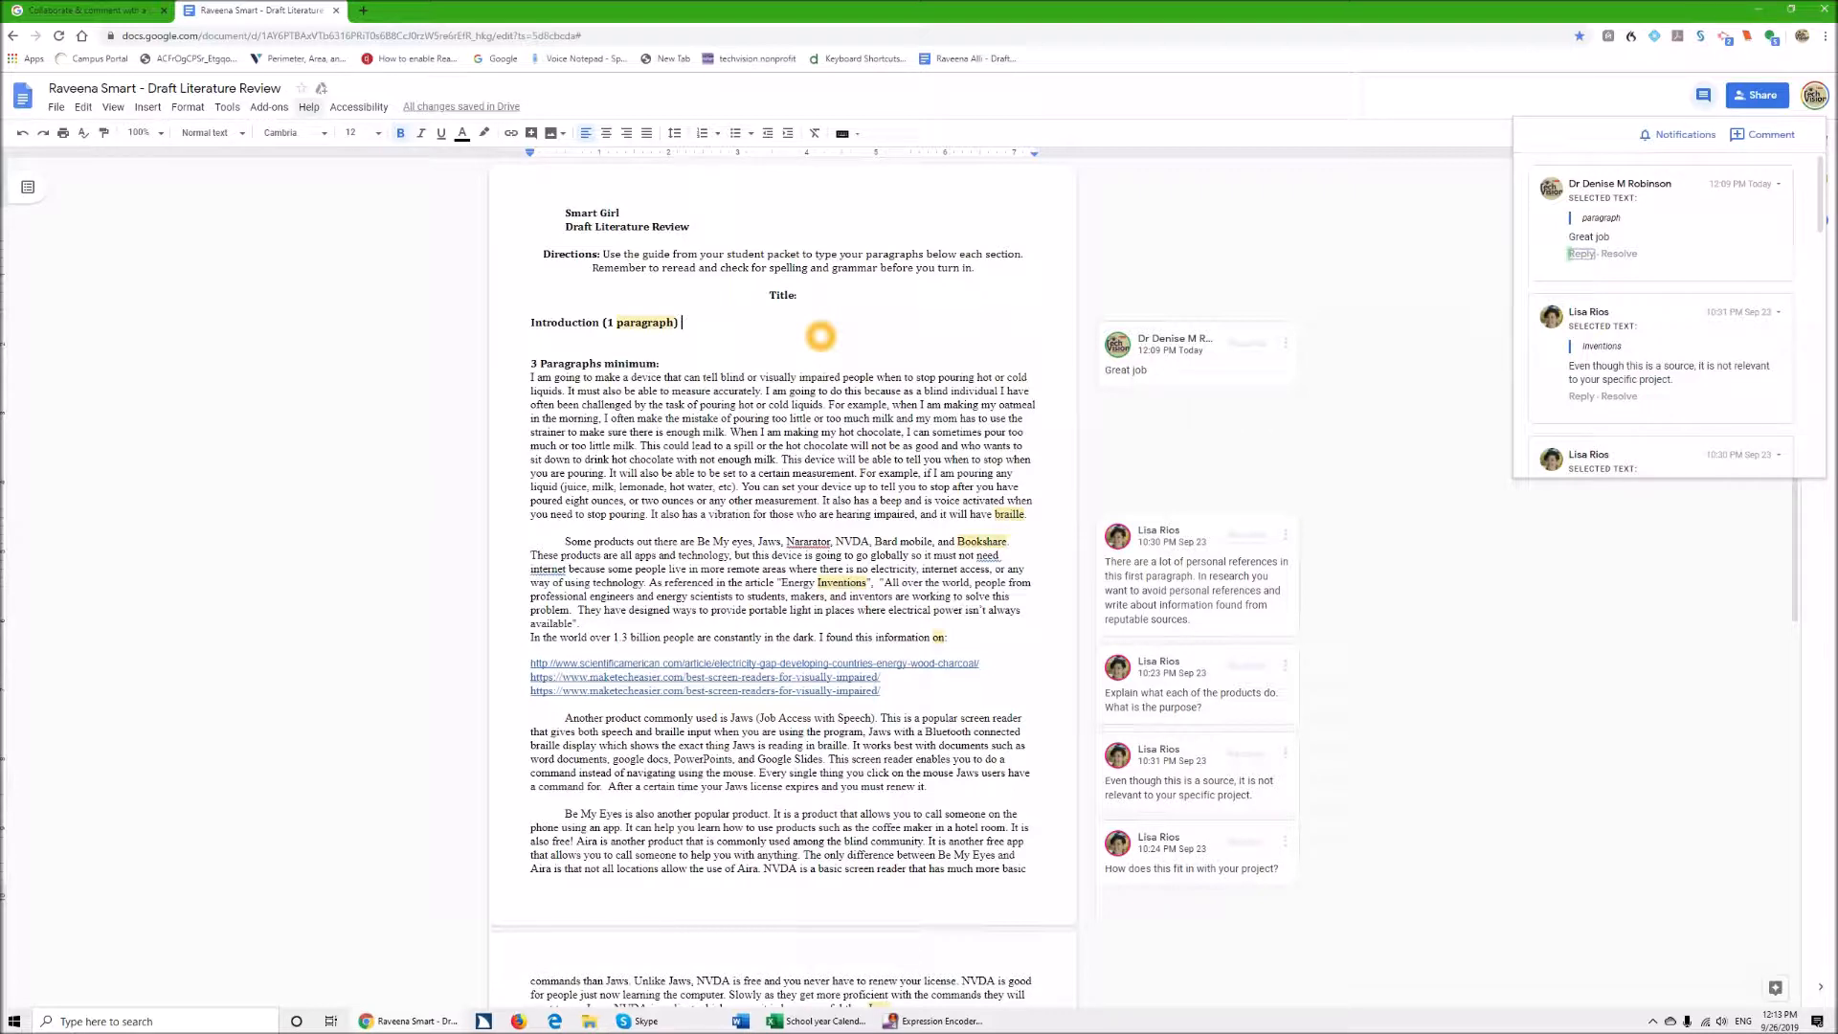
Post the reply 'ok' on the Great job comment thread.
click(1581, 255)
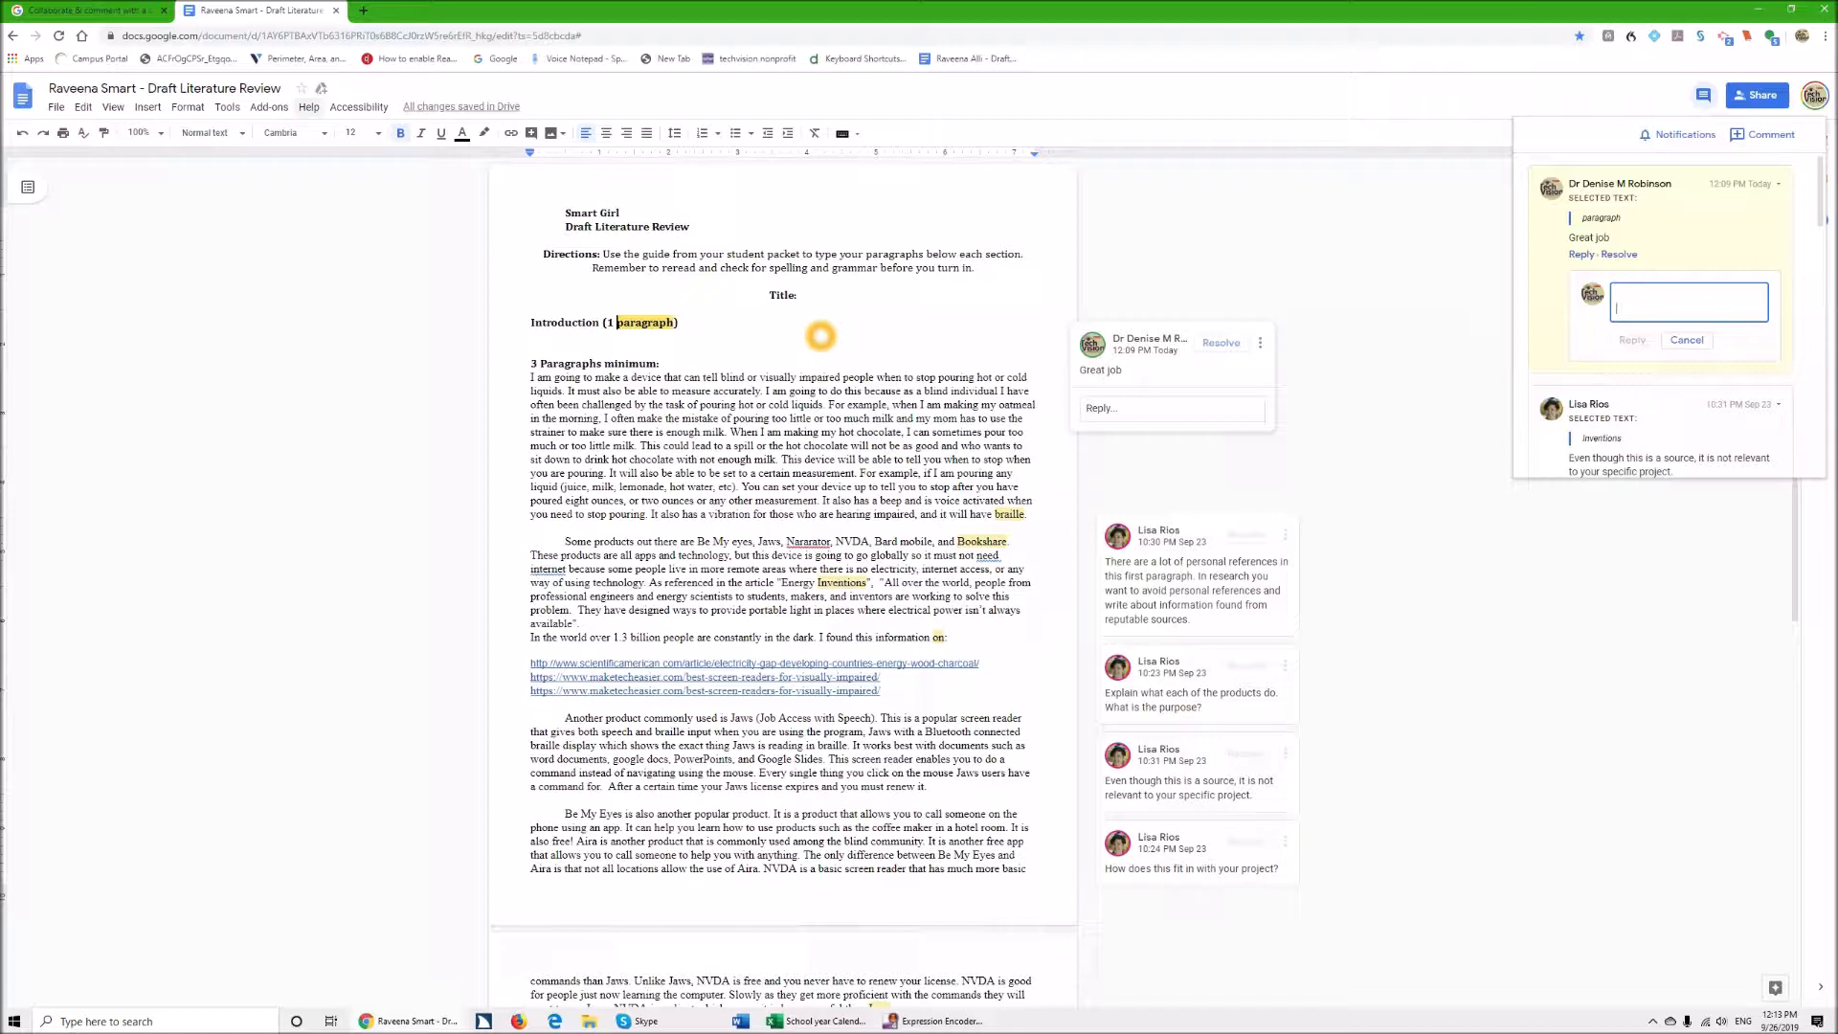
mouse_move(751, 383)
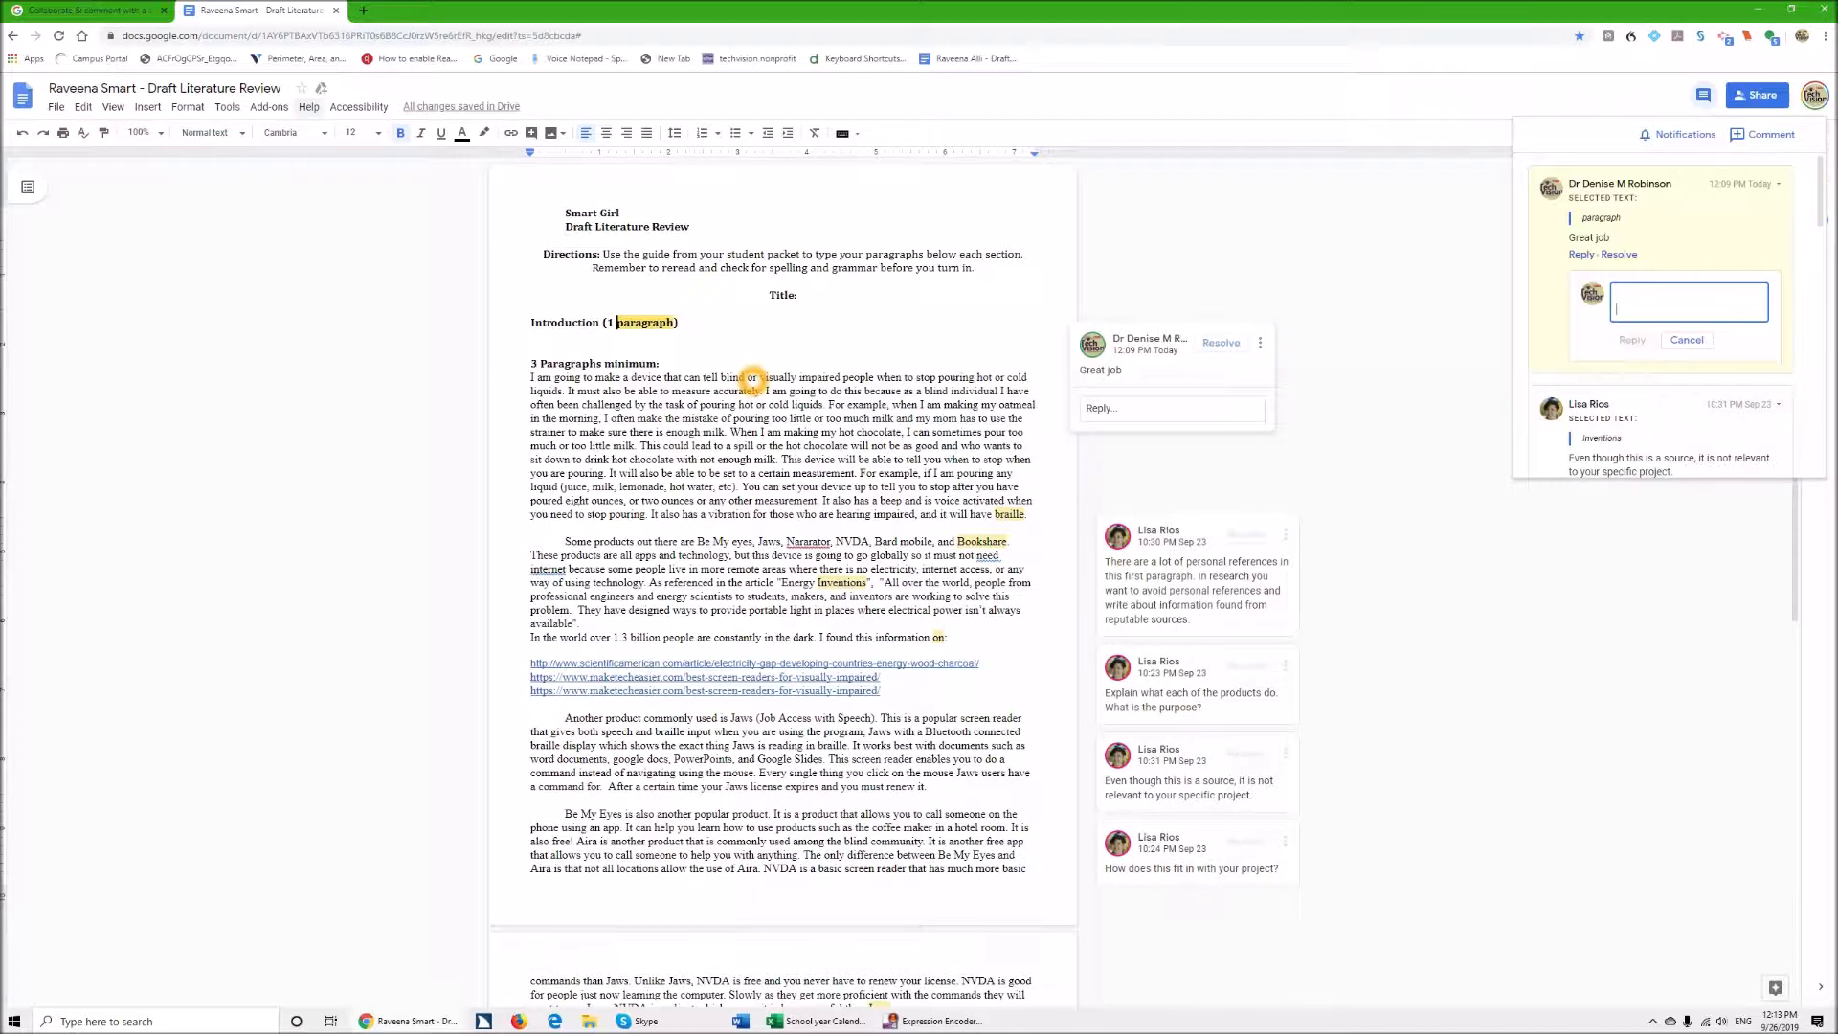
text(ok)
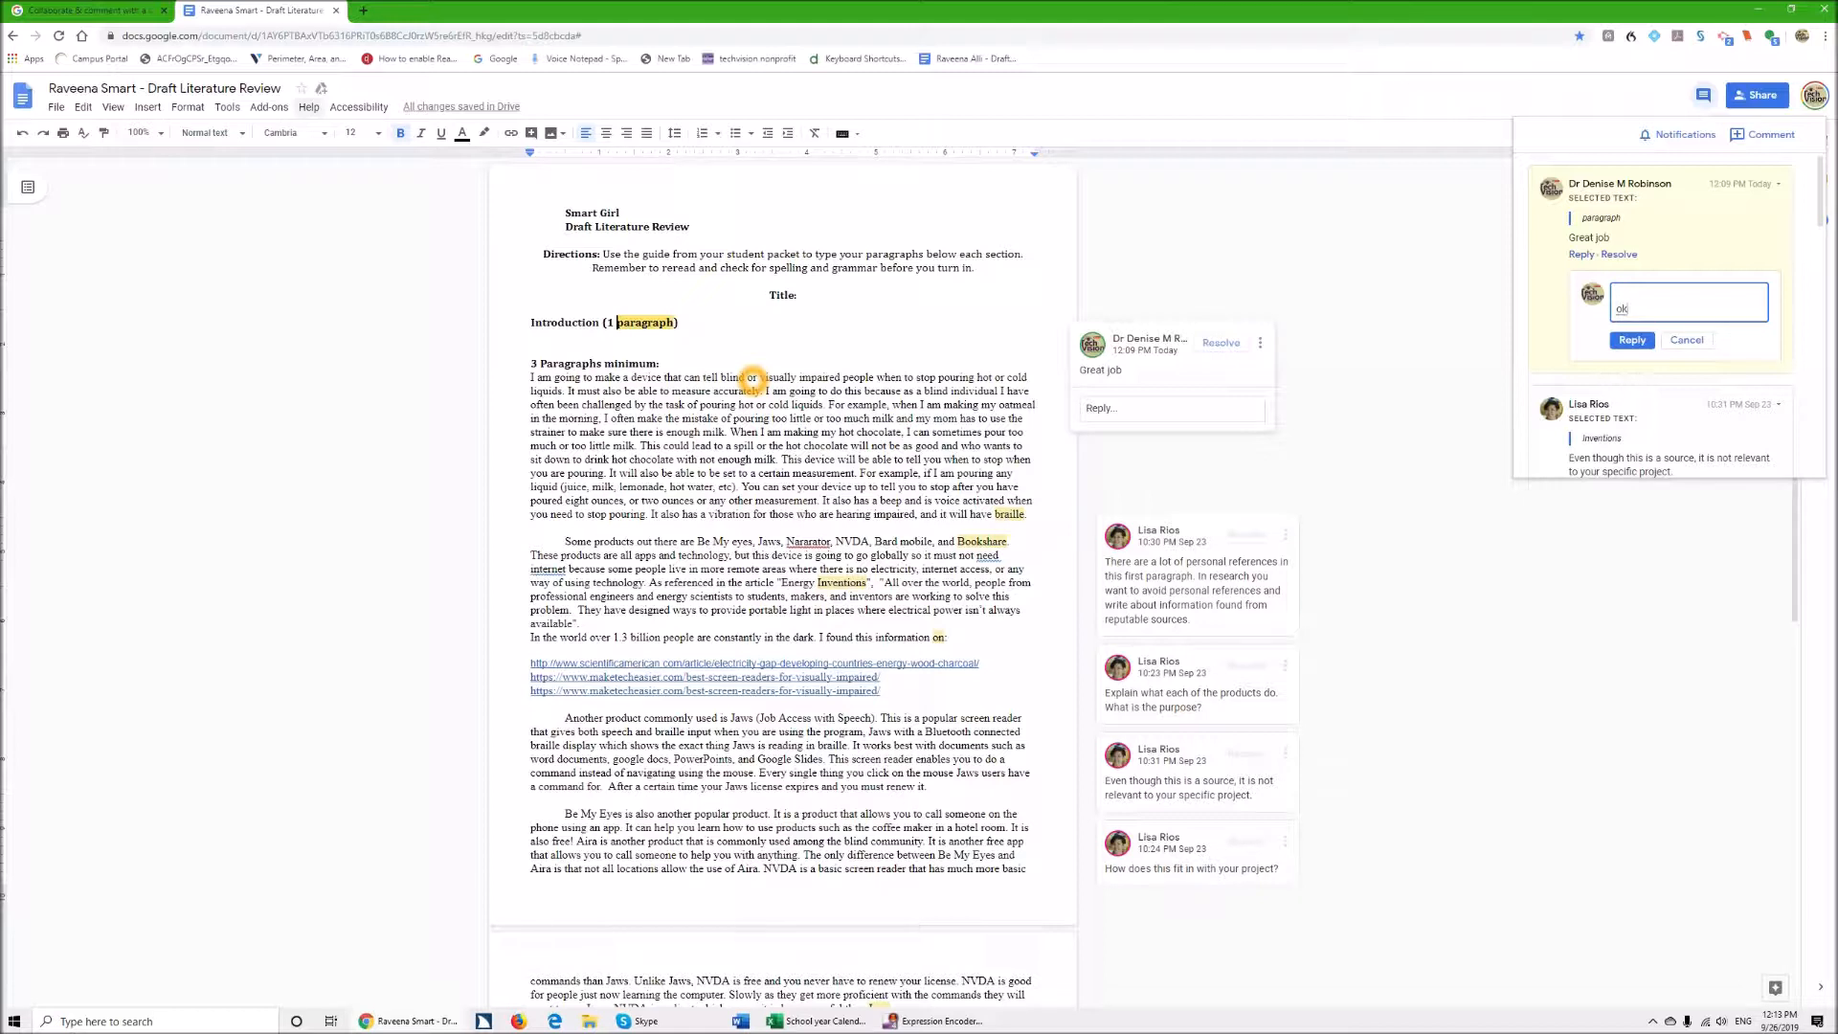
click(1630, 340)
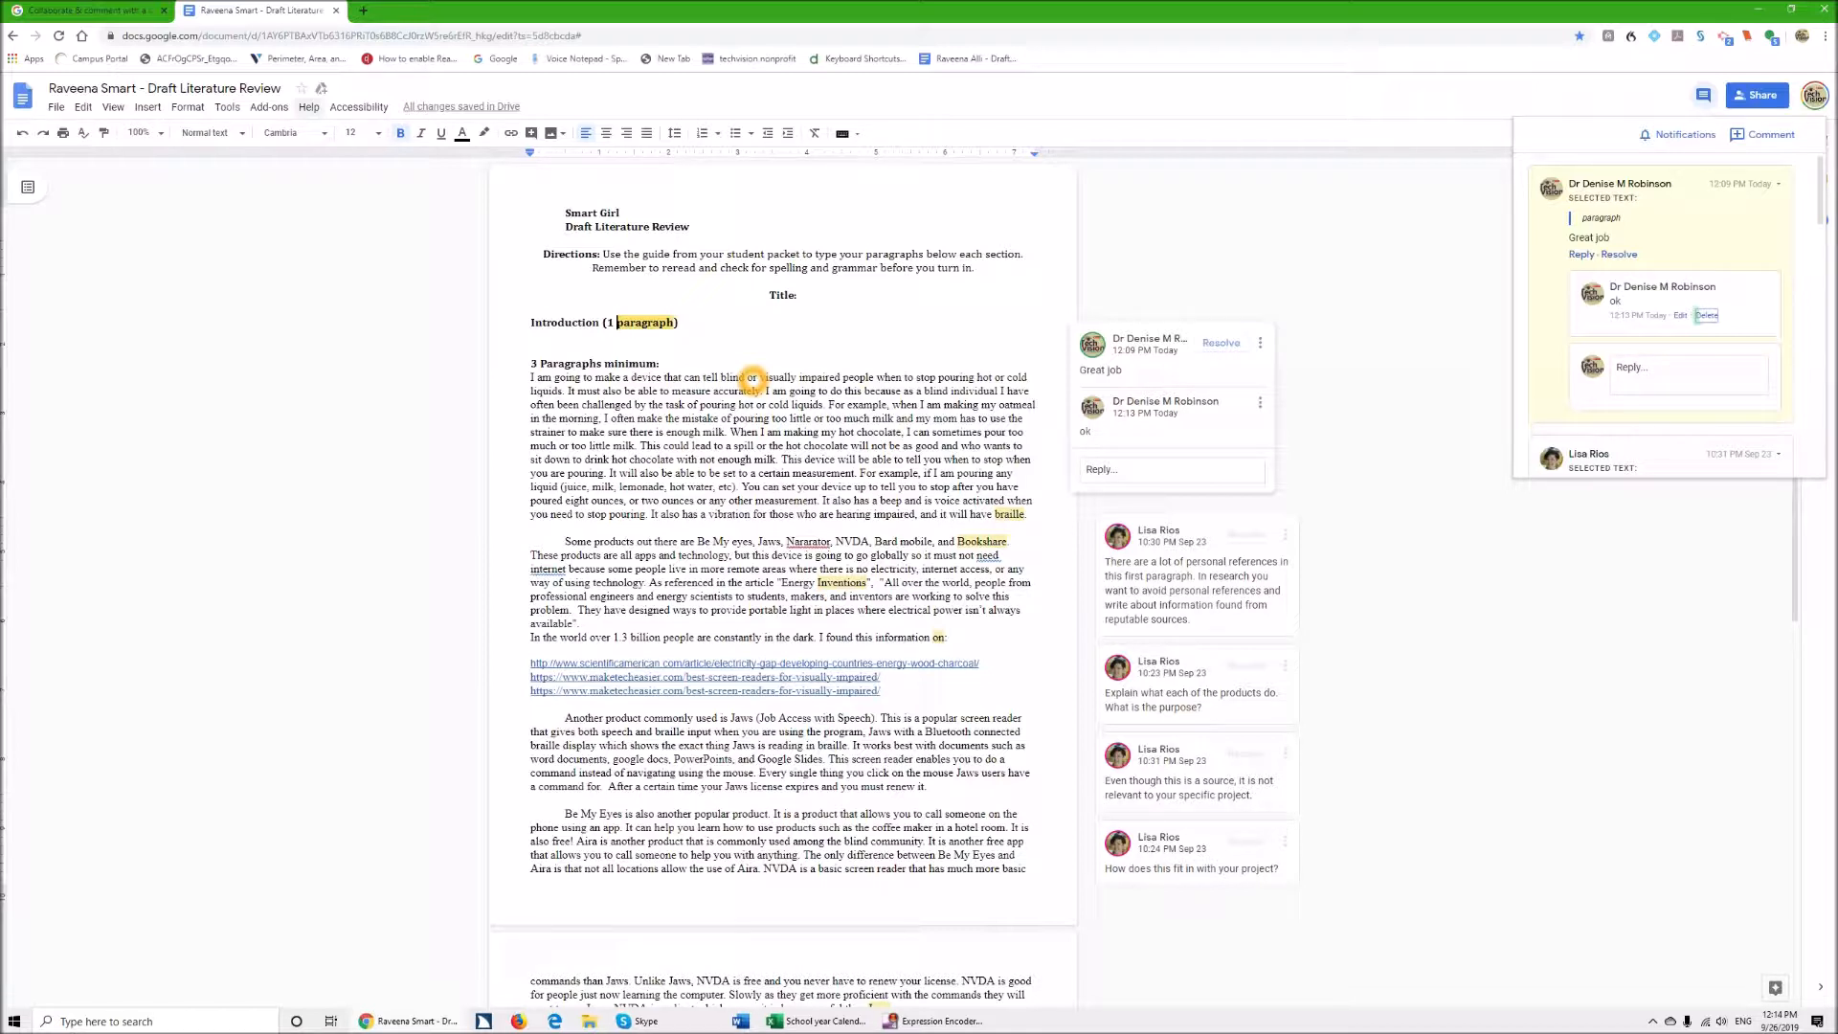
Remove the 'ok' reply from the Great job thread.
click(1706, 314)
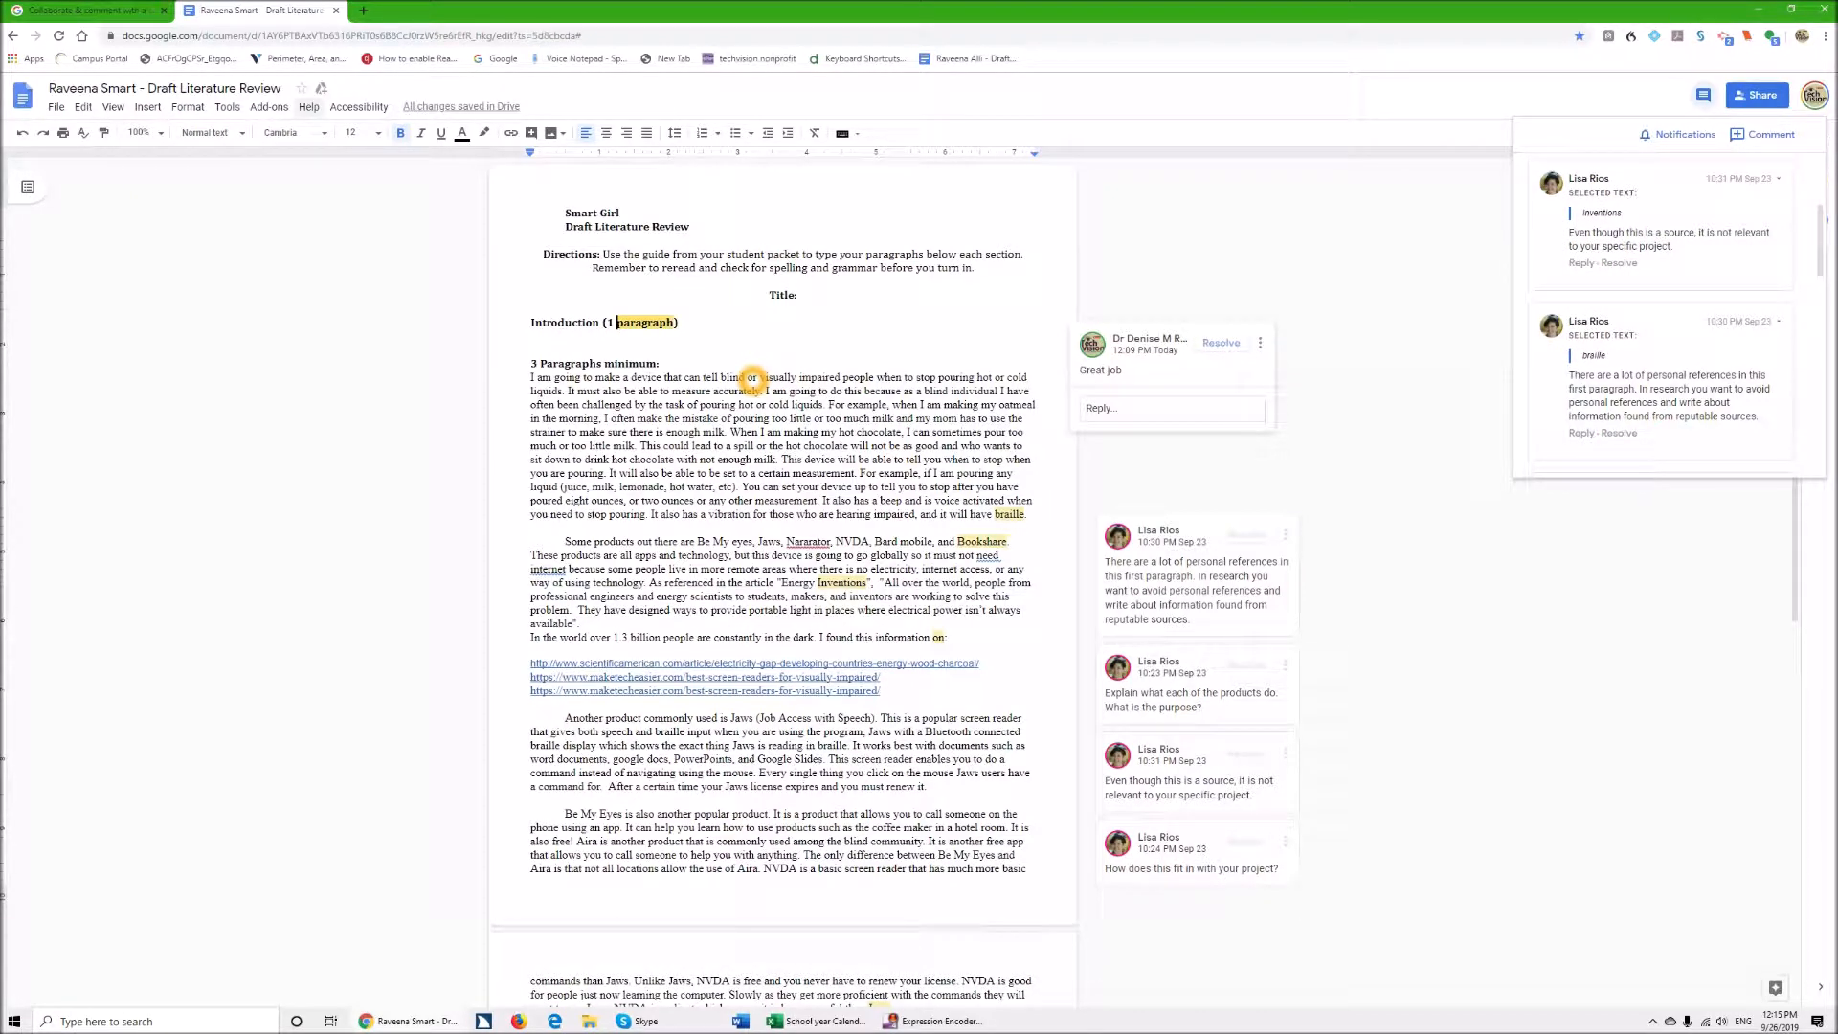
click(1588, 319)
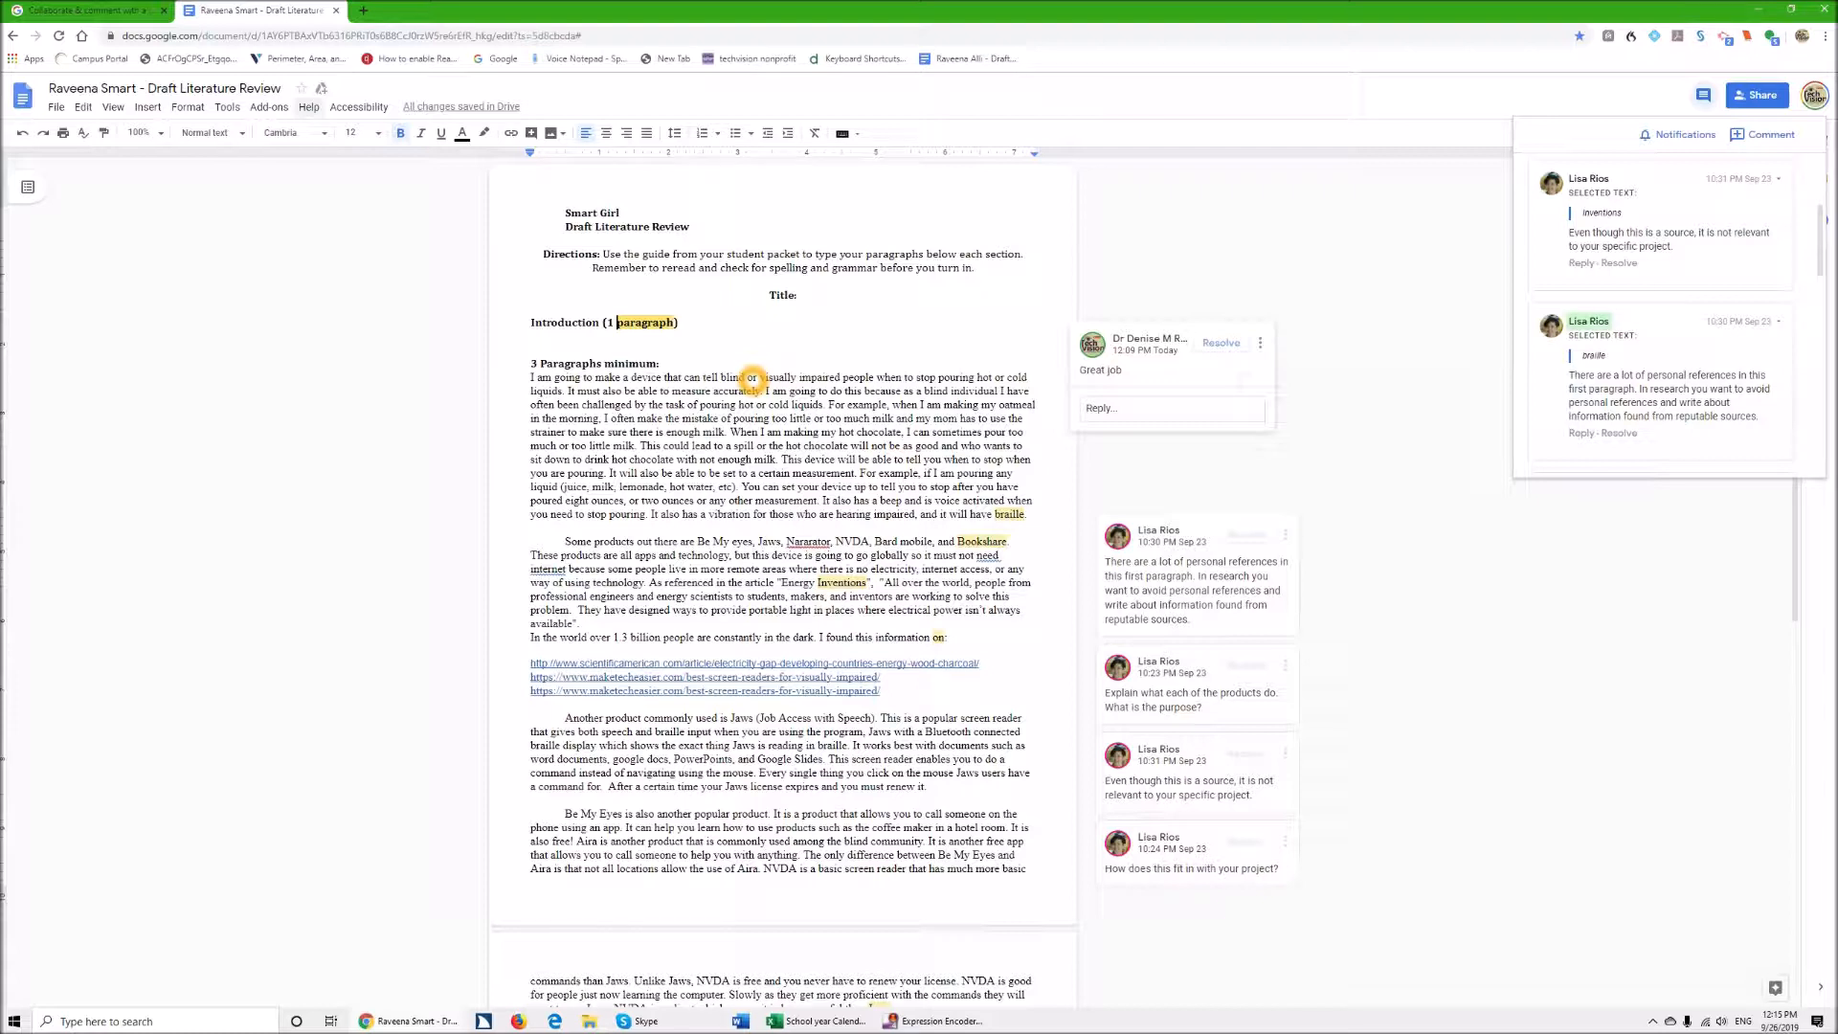